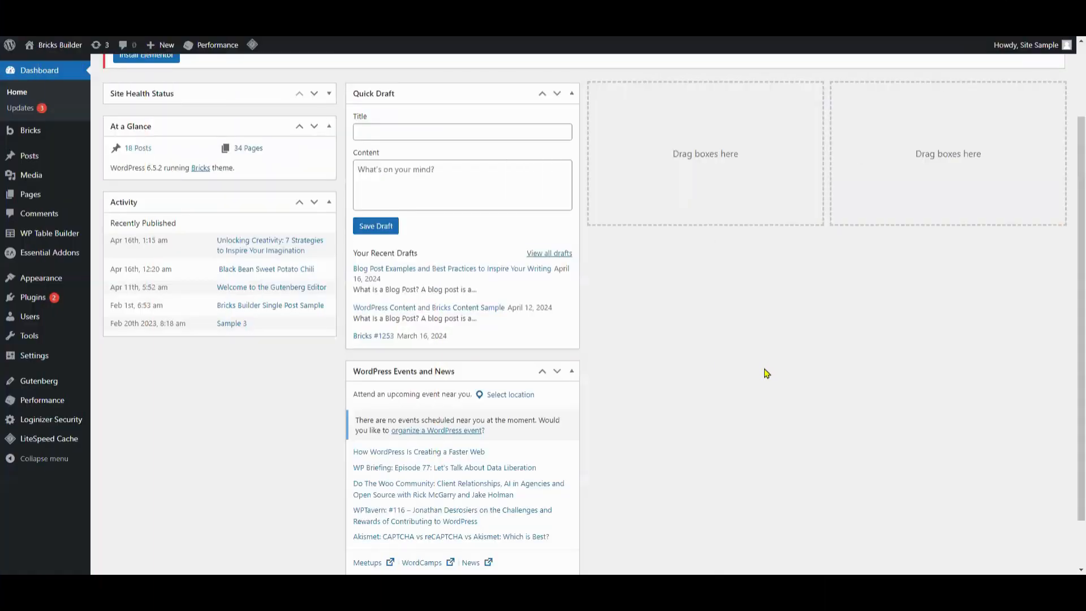
{"action": "mouse_move", "coordinate": [754, 387]}
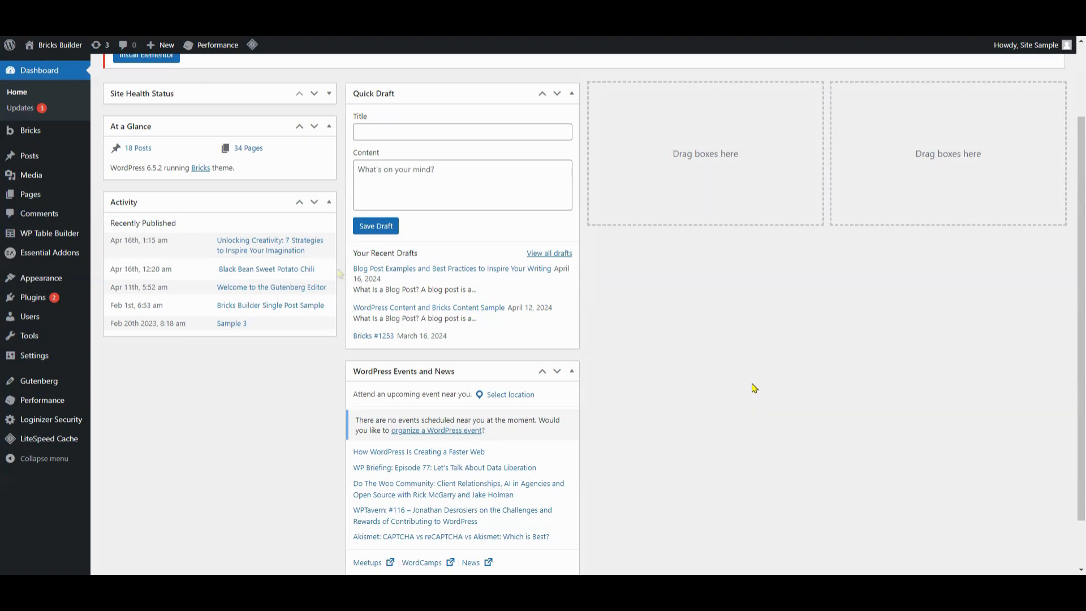
{"action": "mouse_move", "coordinate": [39, 140]}
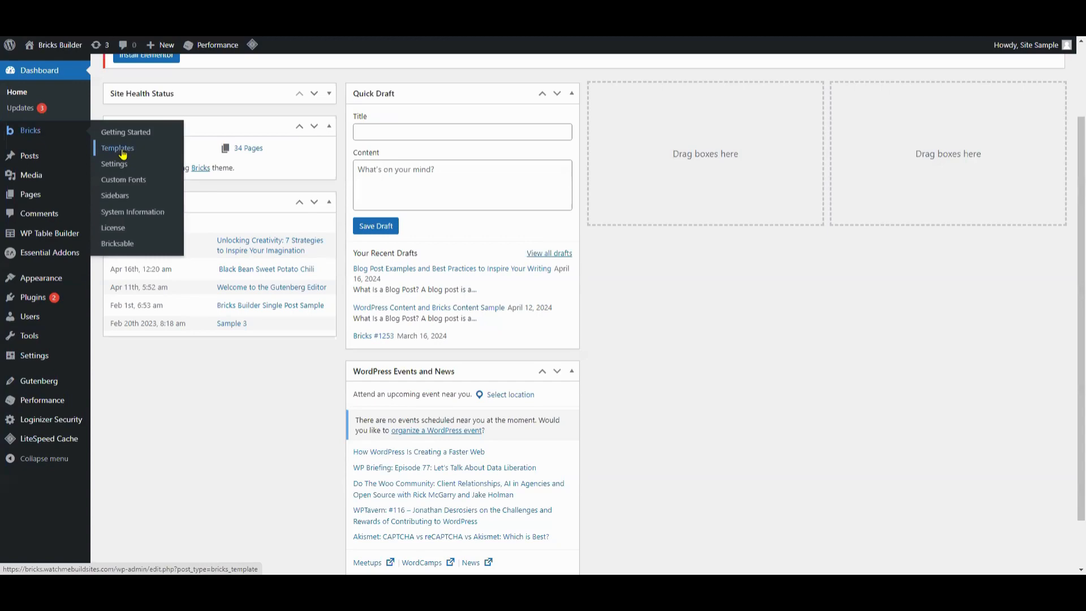
Step: Open the Header Sample template from the Bricks templates list in the visual editor
{"action": "left_click", "coordinate": [117, 149]}
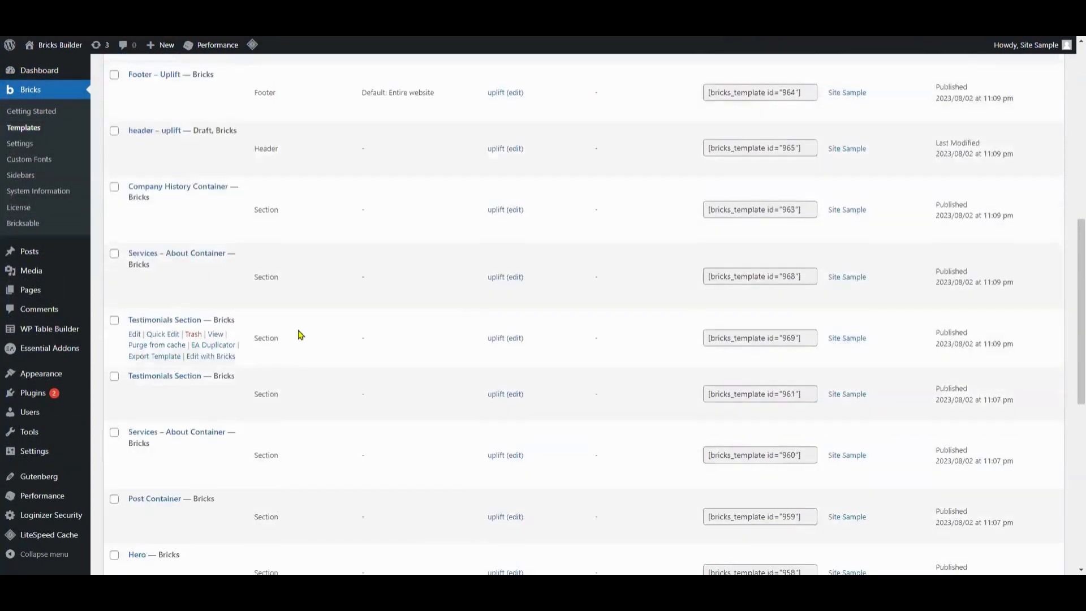
{"action": "scroll", "scroll_direction": "down", "scroll_amount": 3}
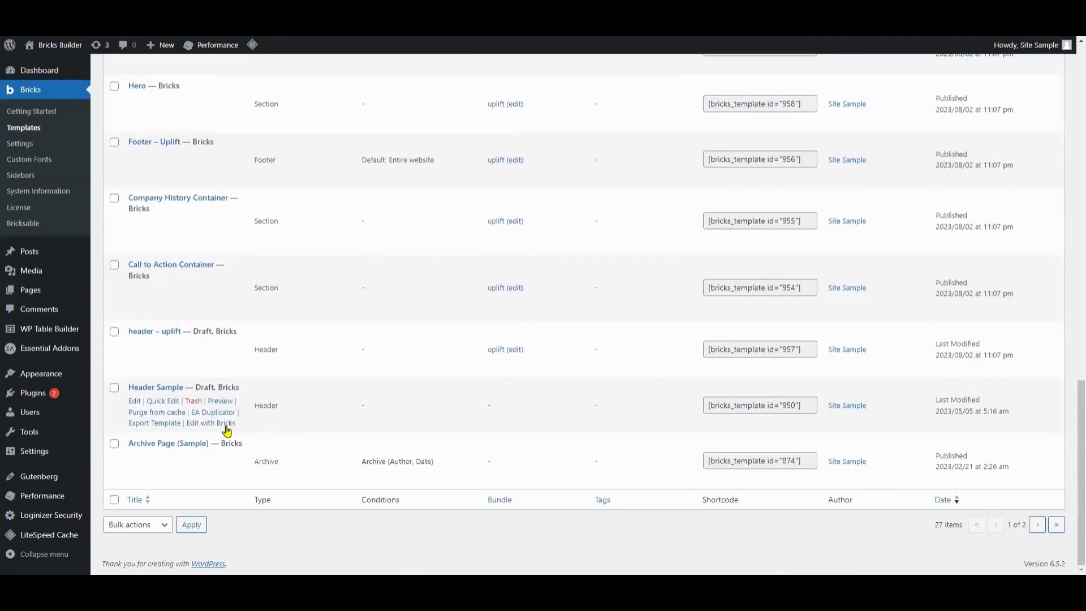
{"action": "left_click", "coordinate": [210, 422]}
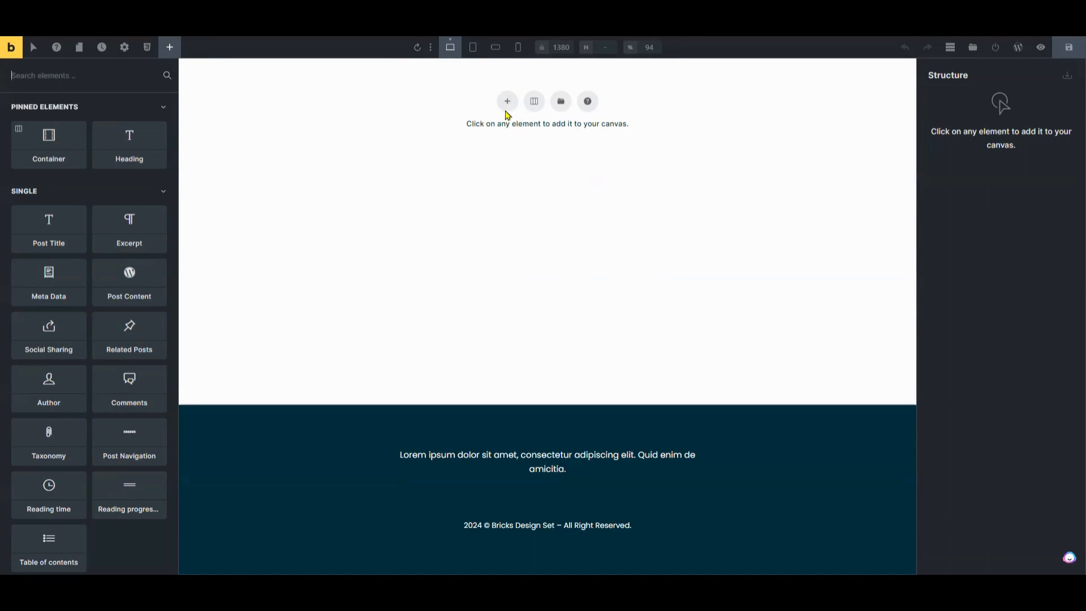
Step: Add a section to the empty header and split its block into three columns
{"action": "left_click", "coordinate": [507, 100]}
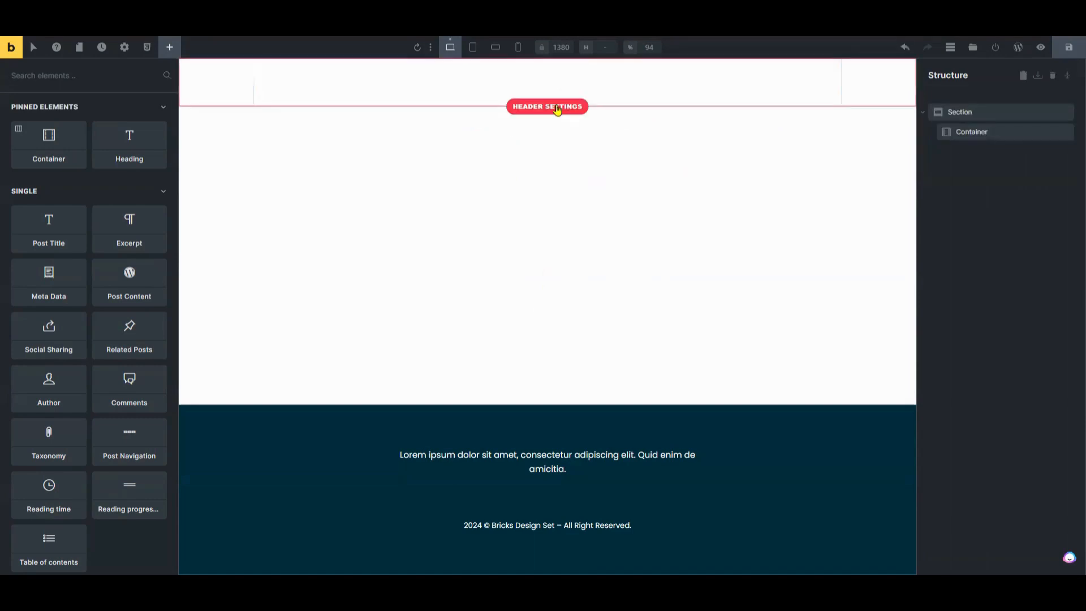
{"action": "left_click", "coordinate": [546, 106]}
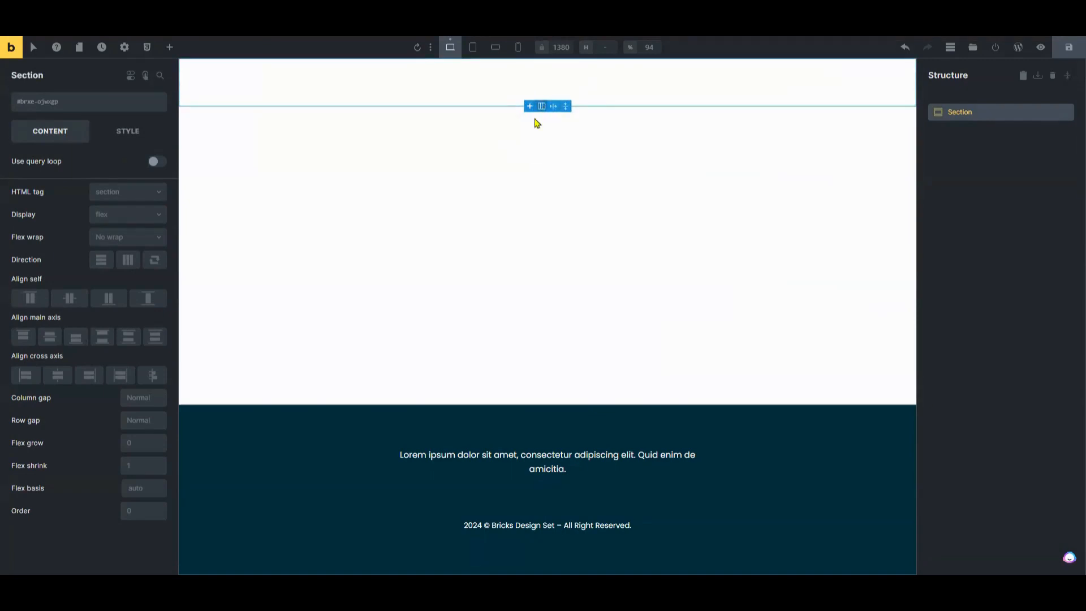
{"action": "left_click", "coordinate": [540, 106]}
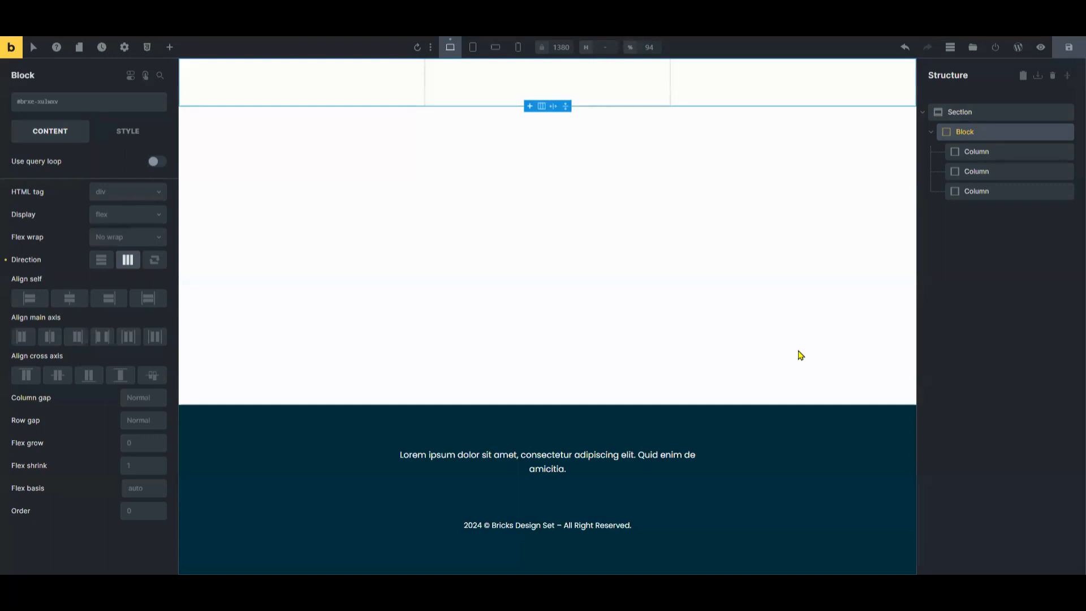
{"action": "left_click", "coordinate": [168, 48]}
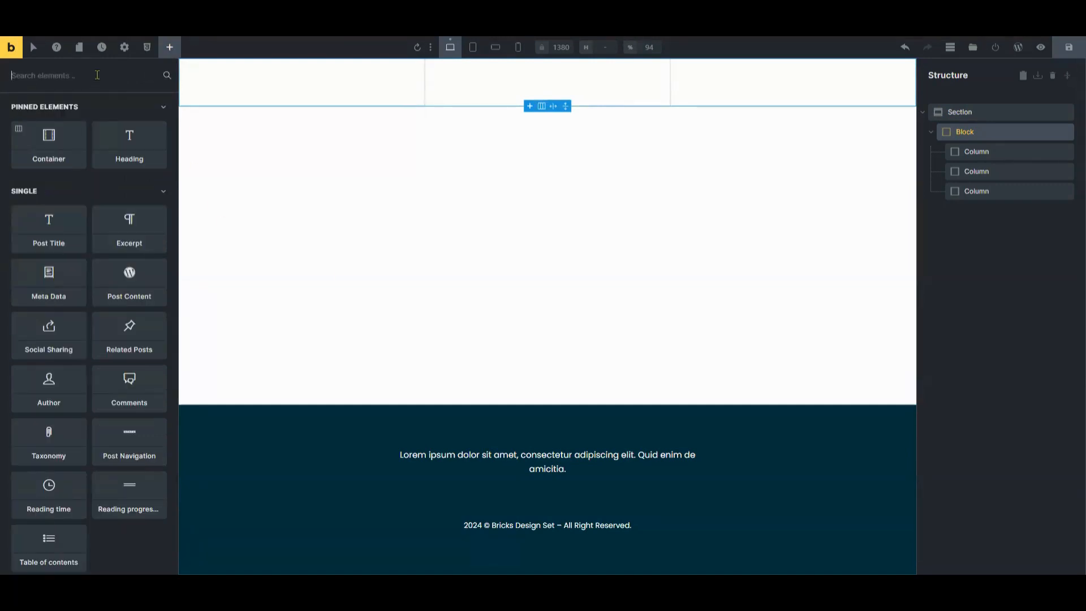
Step: Place a Logo, a Nav Menu and a star Icon into the first, second and third columns
{"action": "type", "text": "logo"}
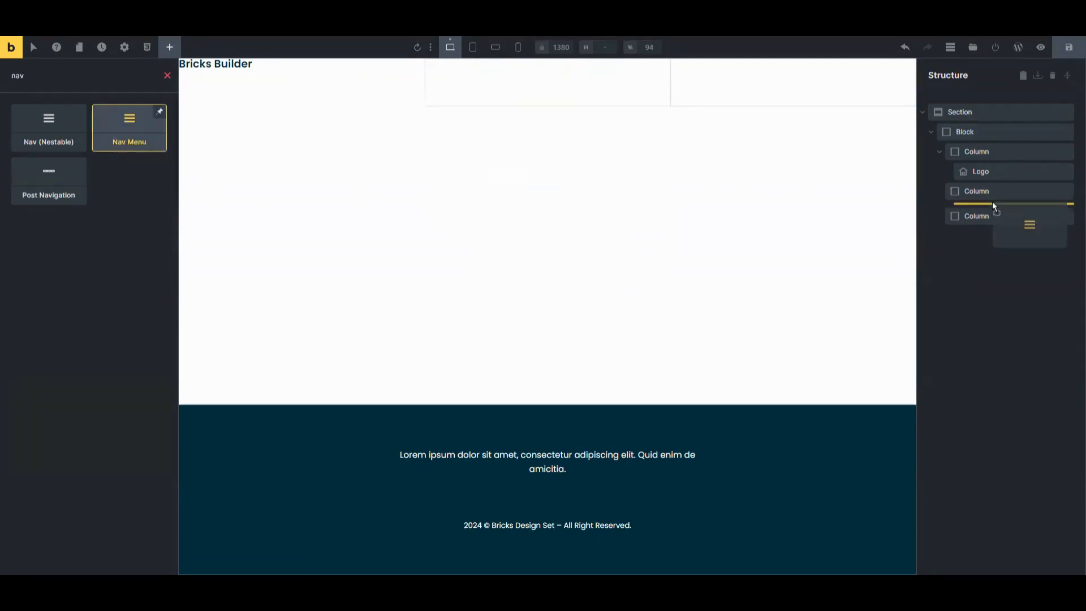
{"action": "left_click_drag", "start_coordinate": [129, 127], "coordinate": [991, 208]}
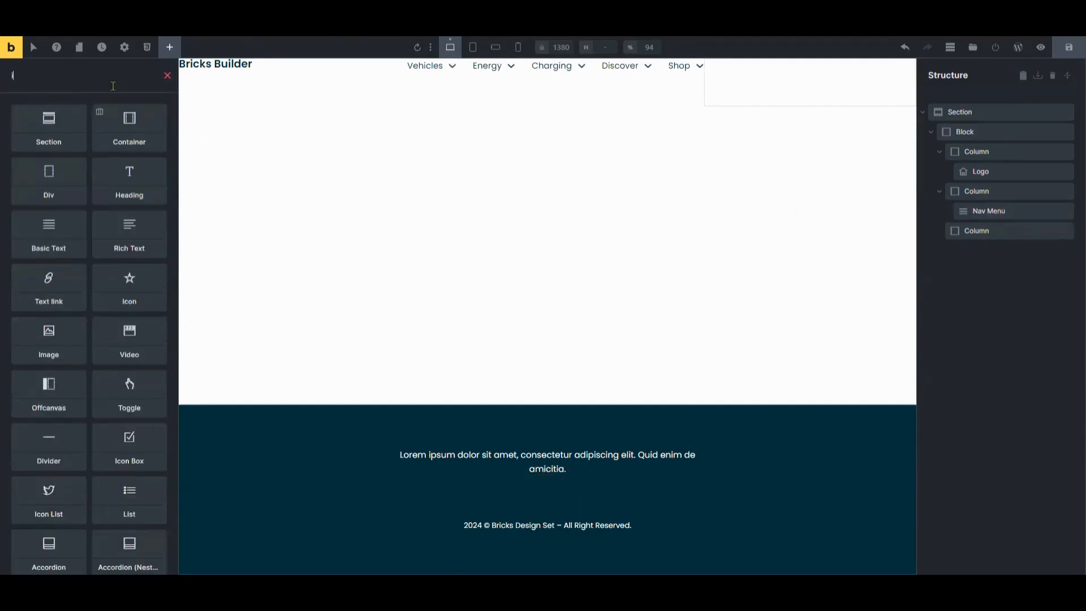
{"action": "type", "text": "icon"}
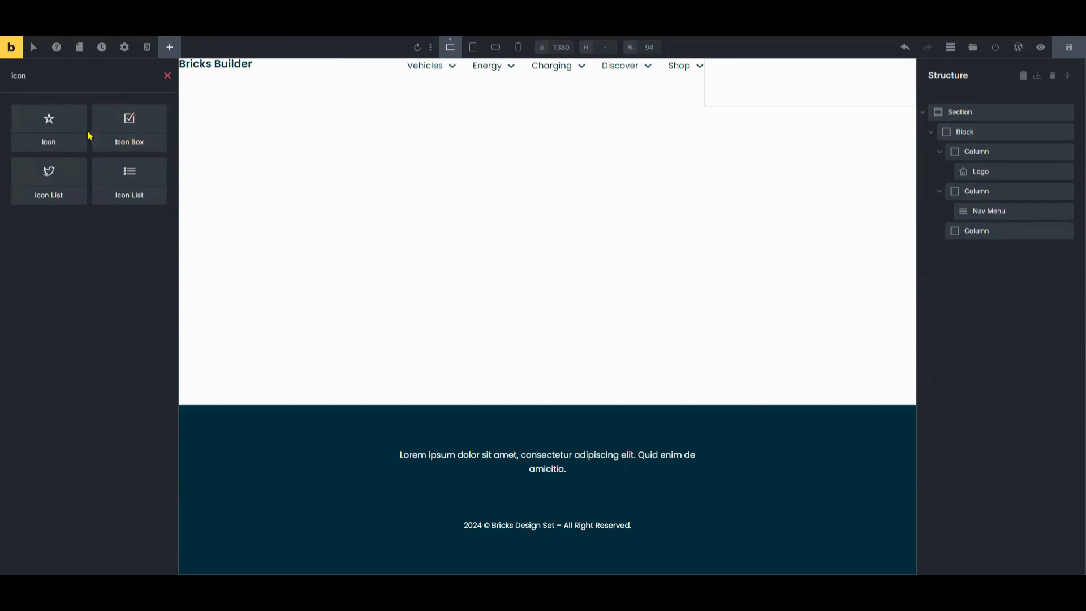
{"action": "left_click_drag", "start_coordinate": [49, 128], "coordinate": [748, 85]}
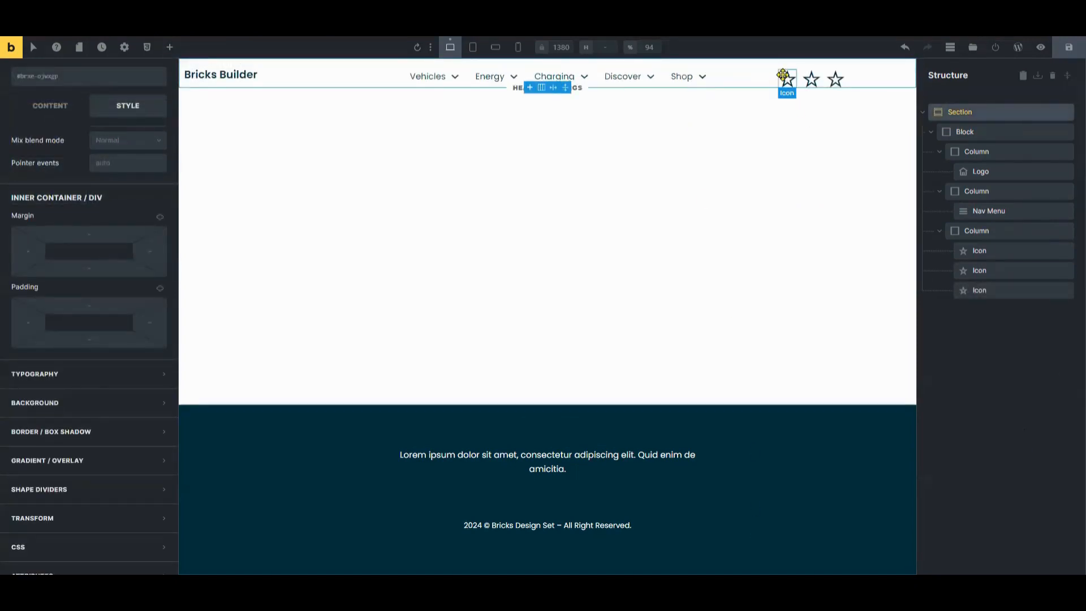
Step: Give the star icons a top margin of 10 so they sit level with the nav menu
{"action": "left_click", "coordinate": [787, 78]}
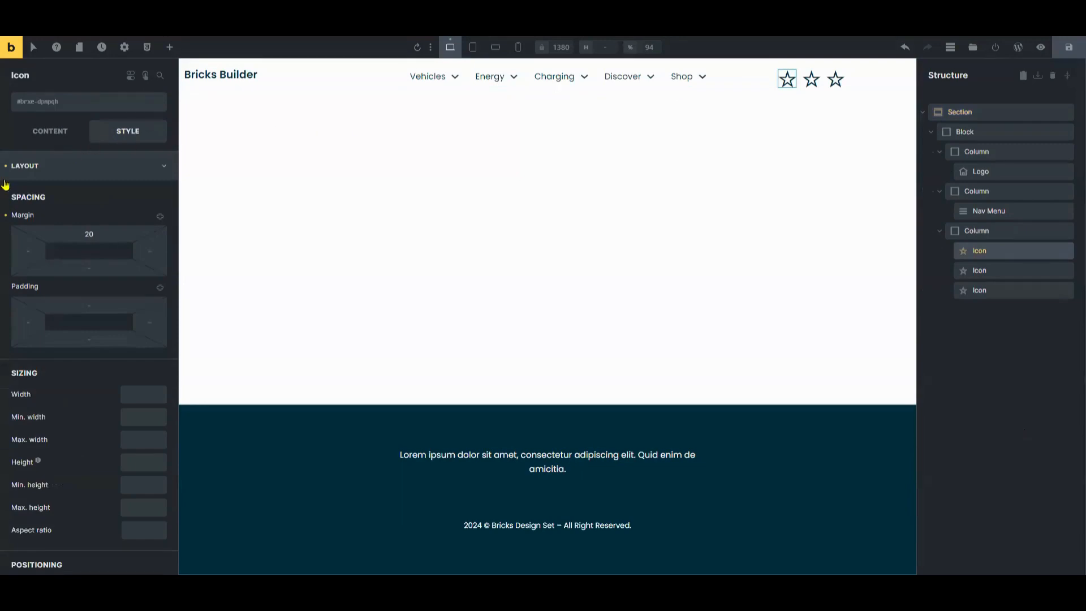
{"action": "left_click", "coordinate": [88, 235]}
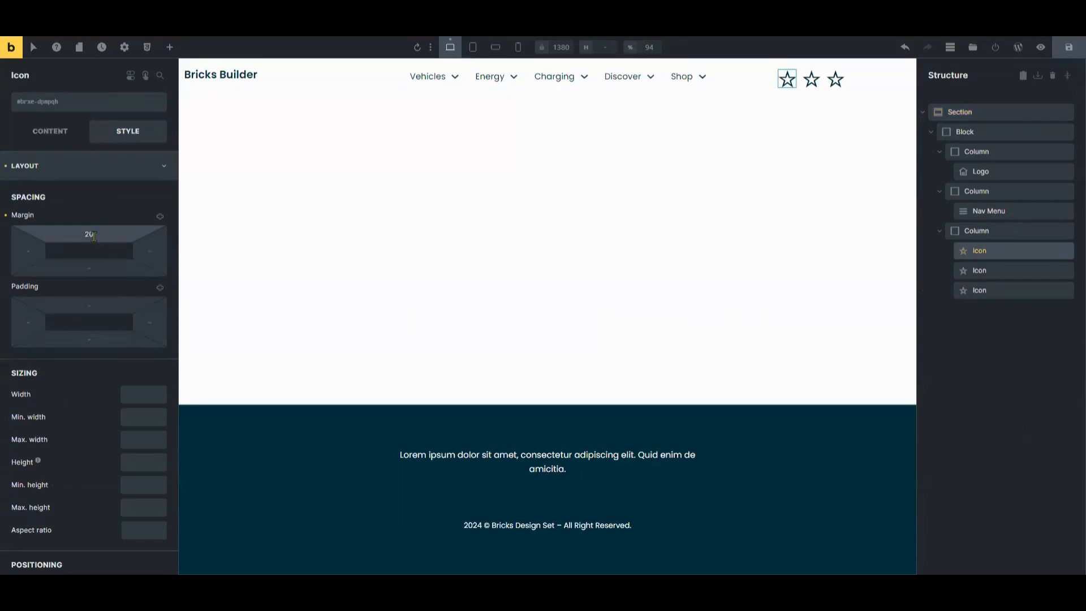
{"action": "type", "text": "10"}
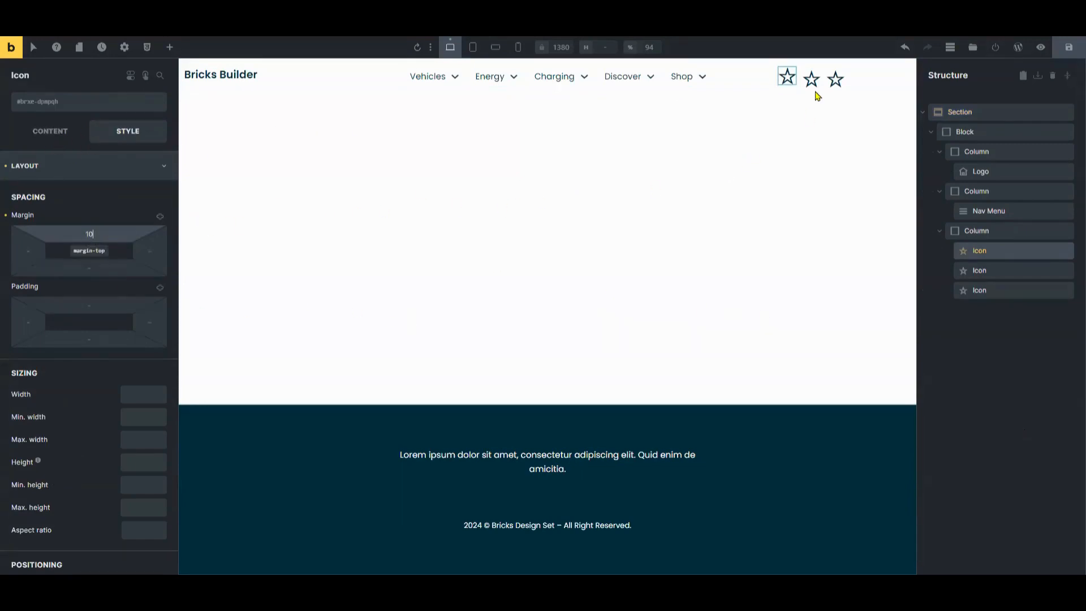
{"action": "left_click", "coordinate": [810, 76]}
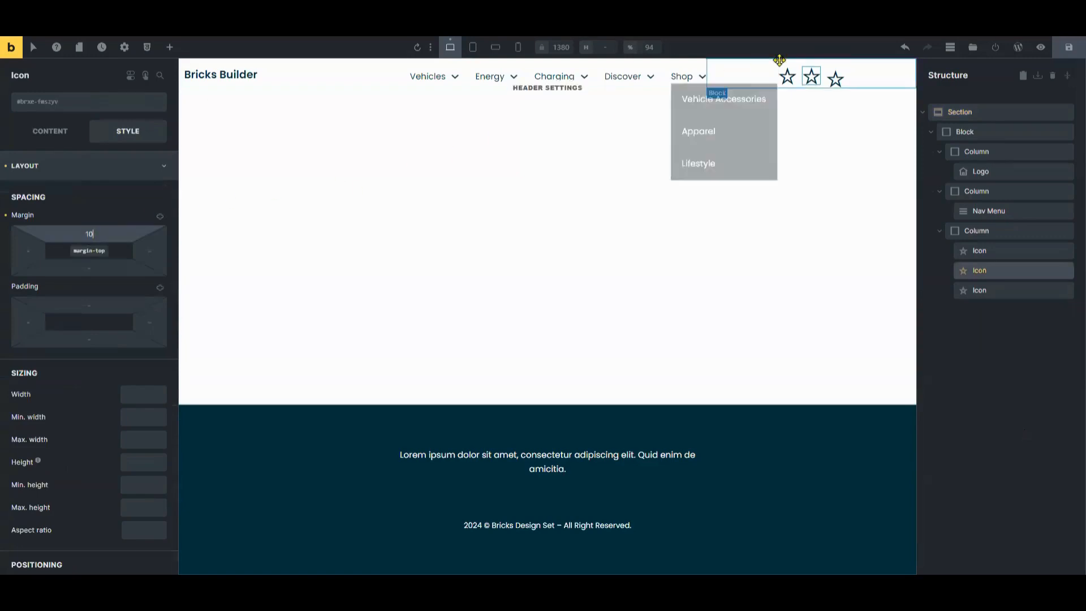
{"action": "type", "text": "20"}
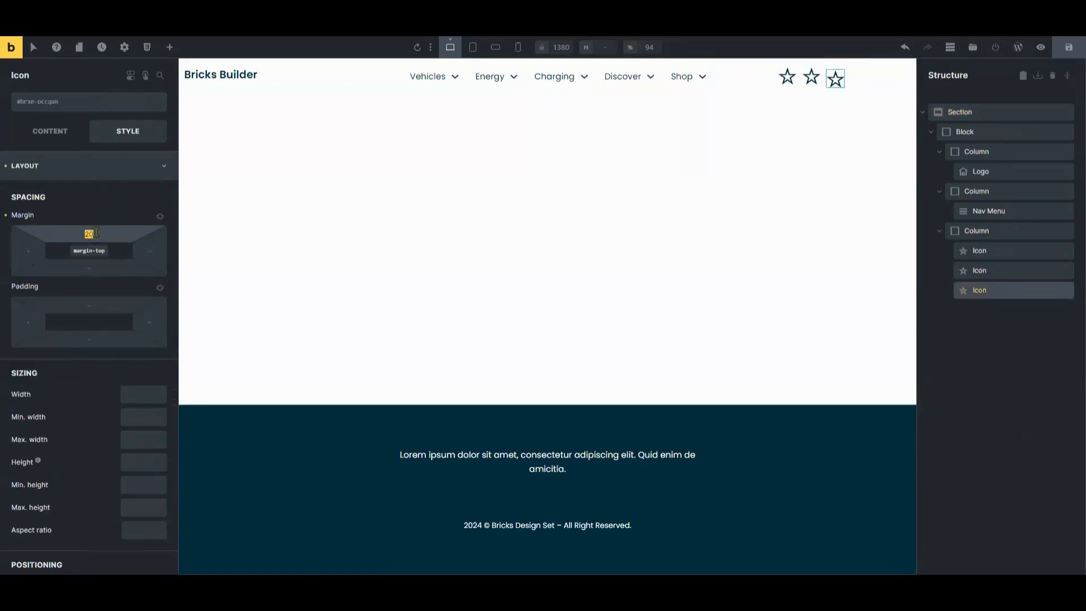
{"action": "type", "text": "10"}
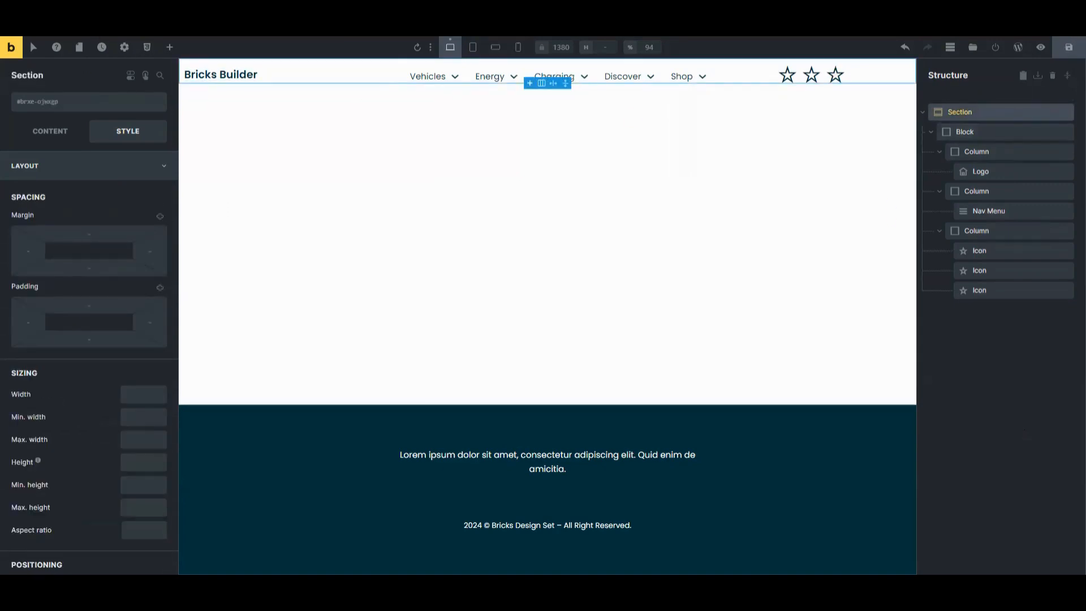
Step: Enable Sticky header and Sticky on scroll with a fully transparent header background
{"action": "left_click", "coordinate": [124, 47]}
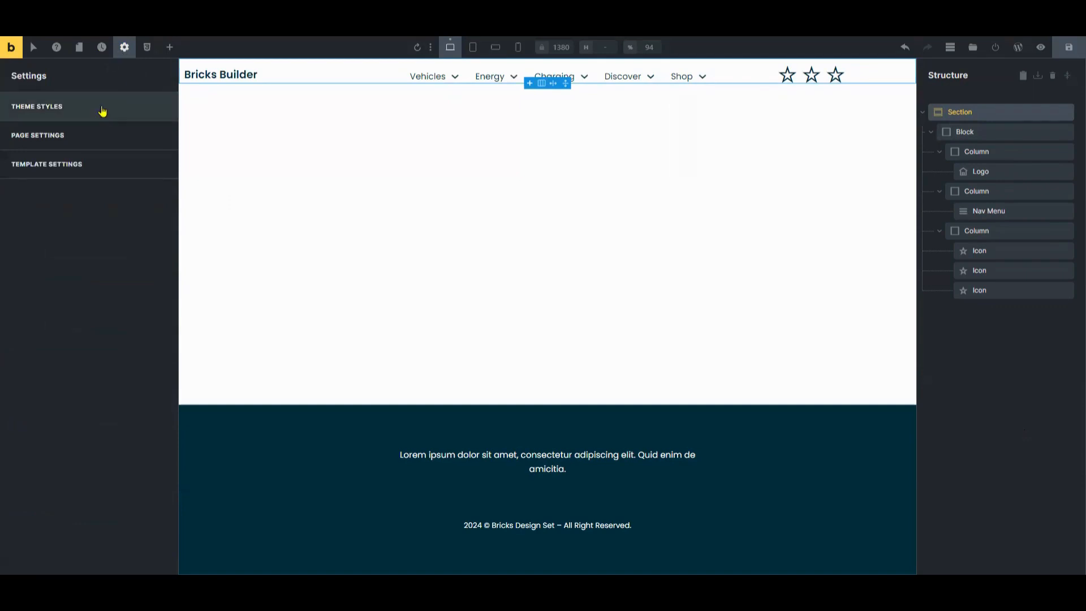
{"action": "left_click", "coordinate": [46, 164]}
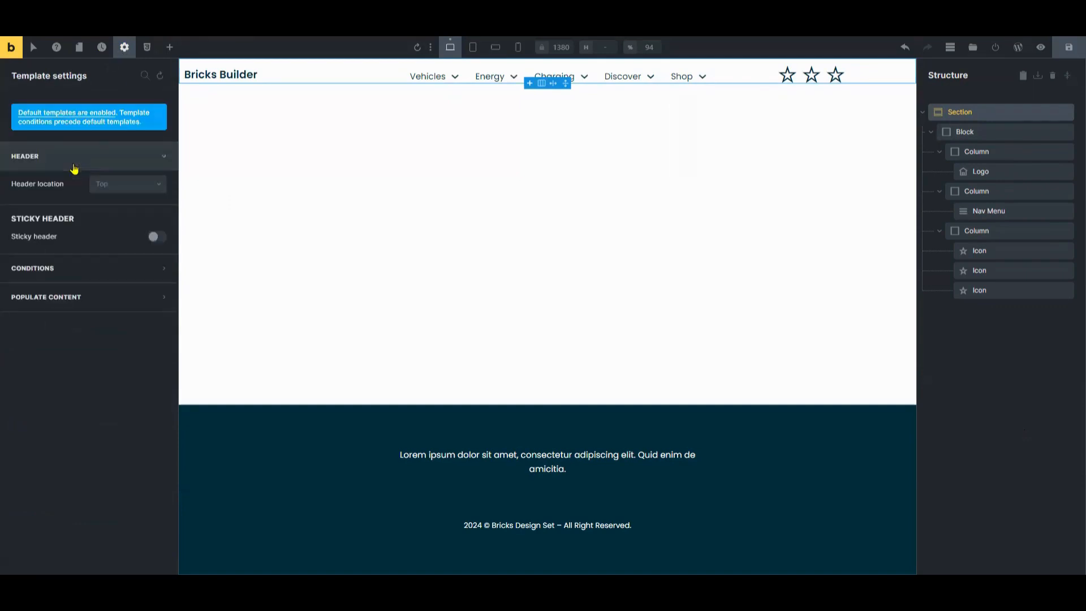
{"action": "left_click", "coordinate": [128, 183]}
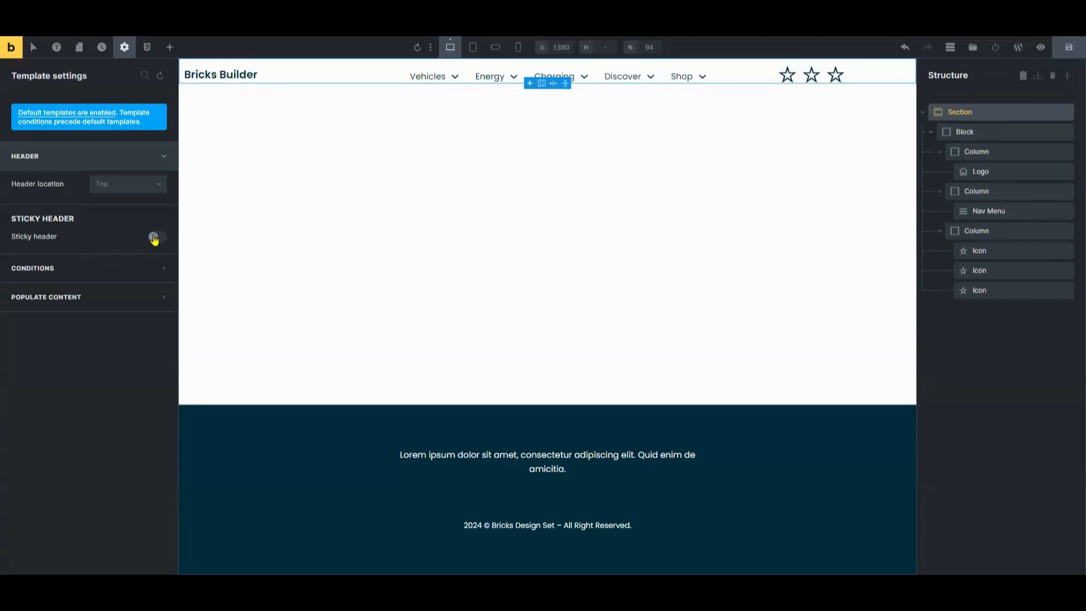
{"action": "left_click", "coordinate": [156, 236]}
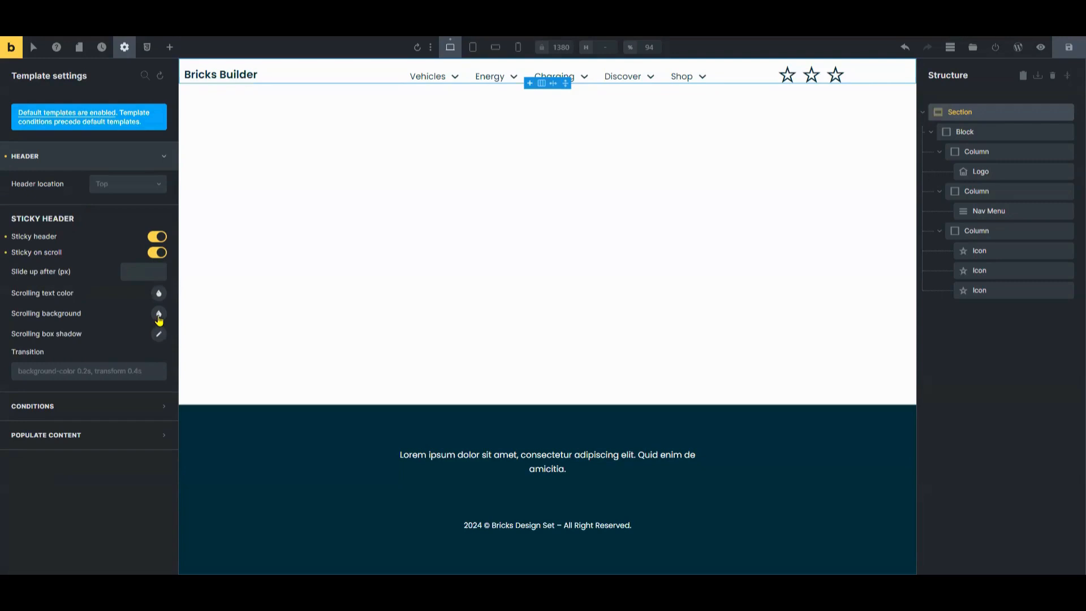
{"action": "left_click", "coordinate": [158, 313]}
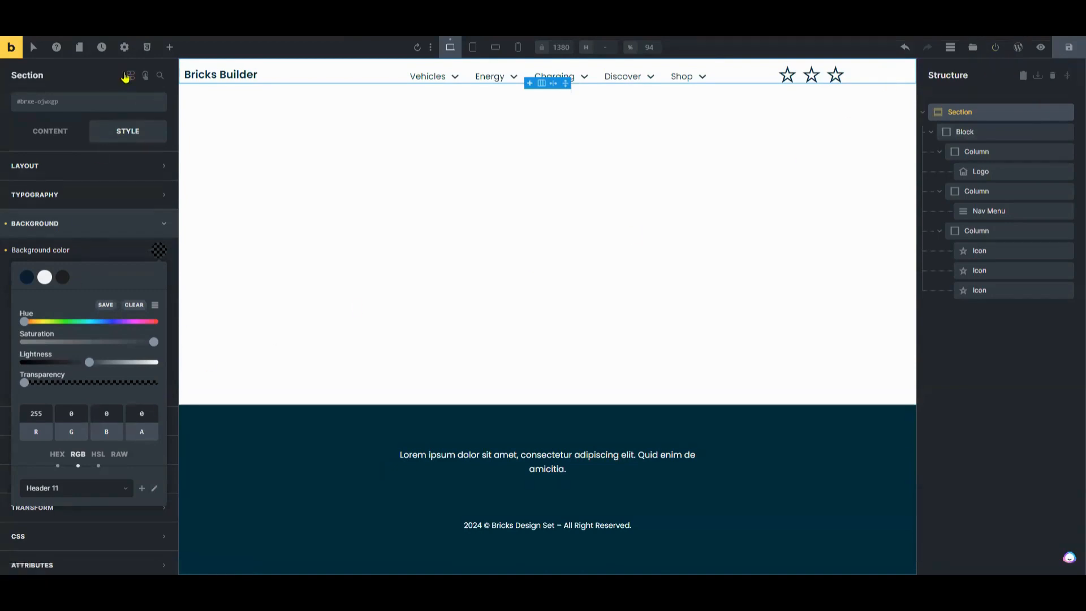
{"action": "mouse_move", "coordinate": [125, 46]}
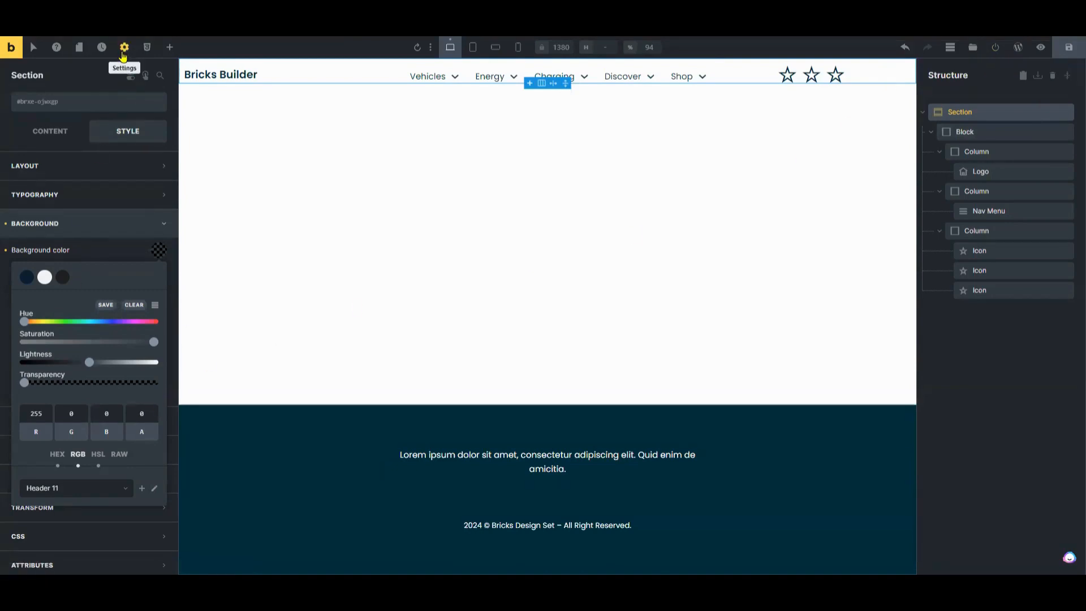
{"action": "left_click", "coordinate": [125, 48]}
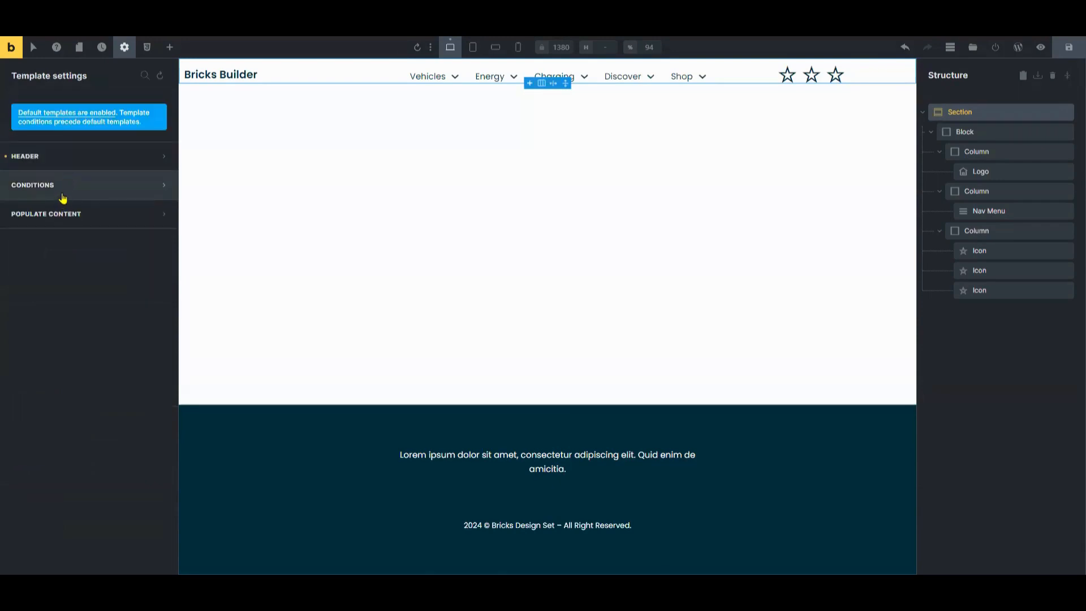
Step: Add a display condition applying the header template to the Entire website
{"action": "left_click", "coordinate": [32, 184]}
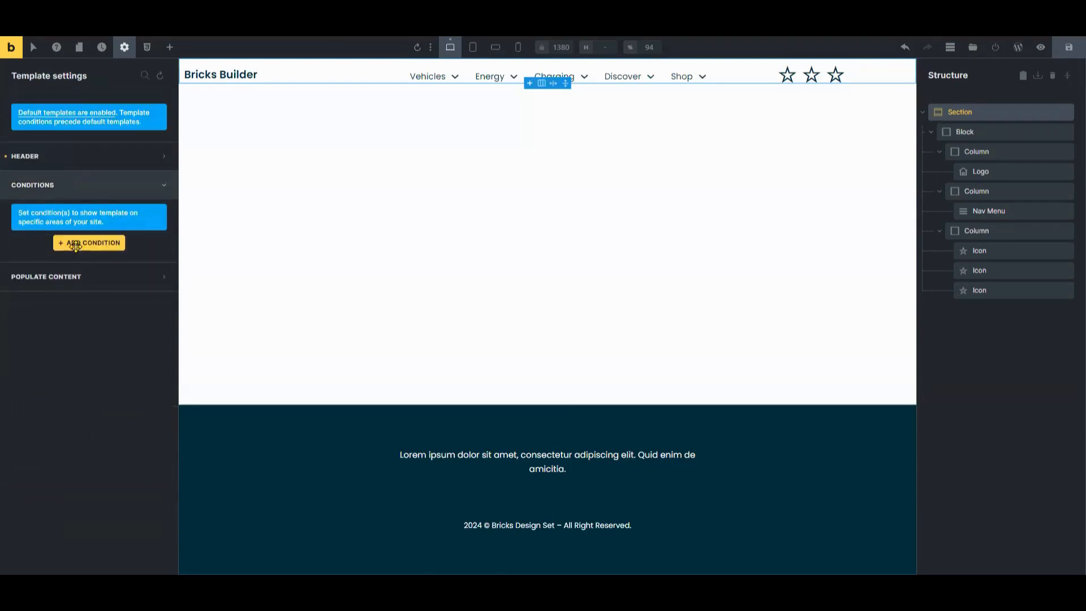
{"action": "left_click", "coordinate": [88, 242]}
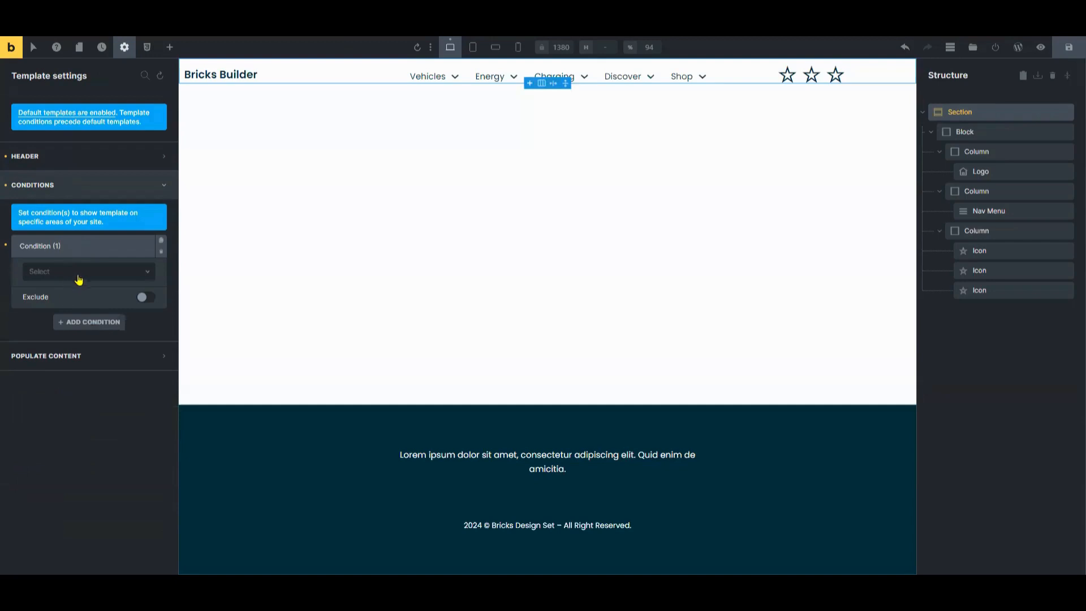
{"action": "left_click", "coordinate": [87, 271]}
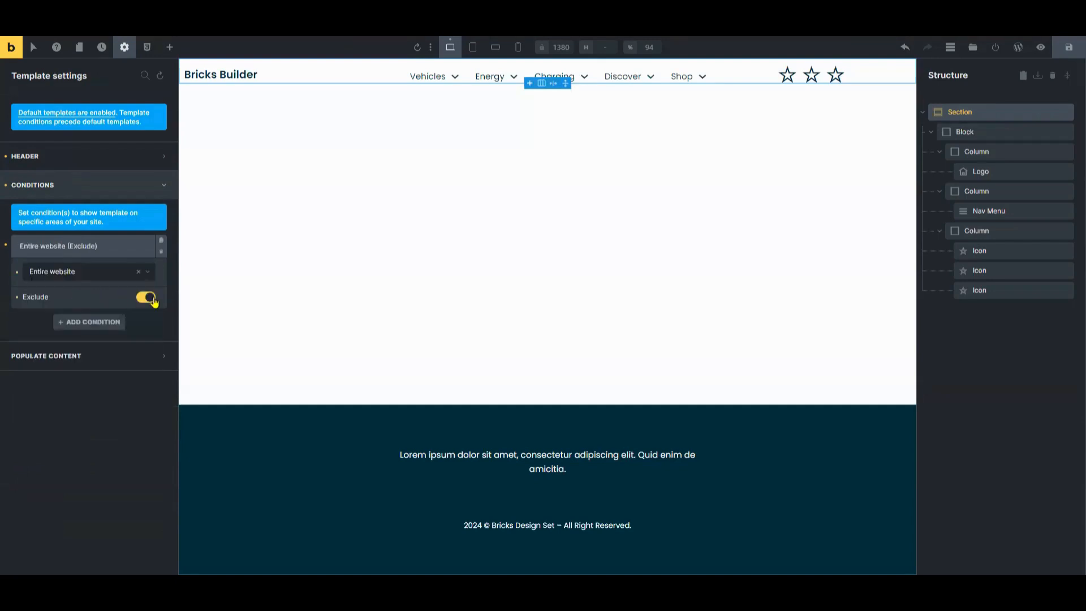
{"action": "left_click", "coordinate": [143, 296]}
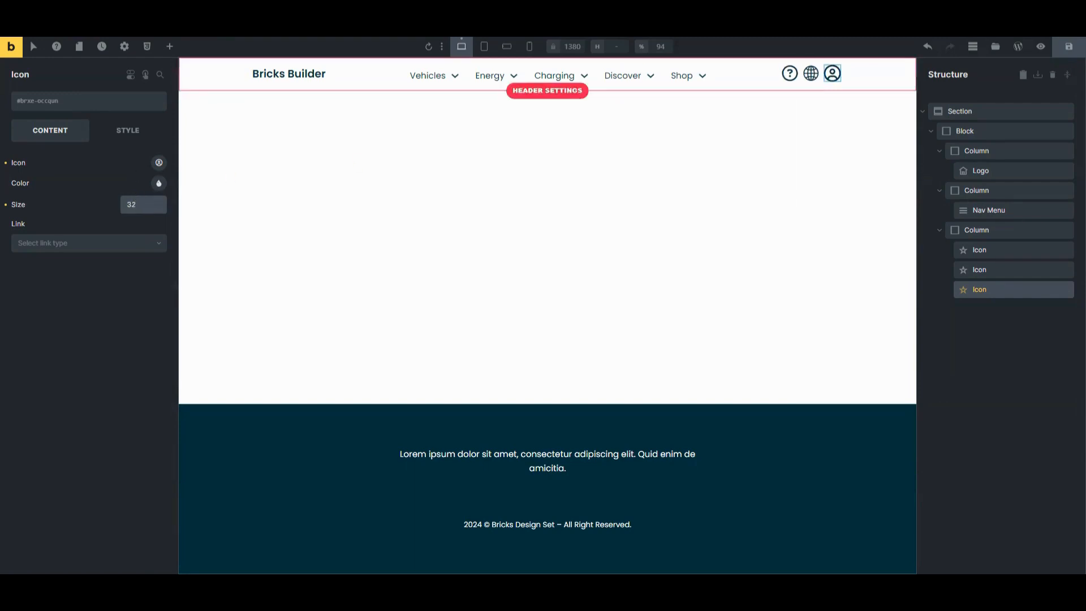
{"action": "mouse_move", "coordinate": [919, 86]}
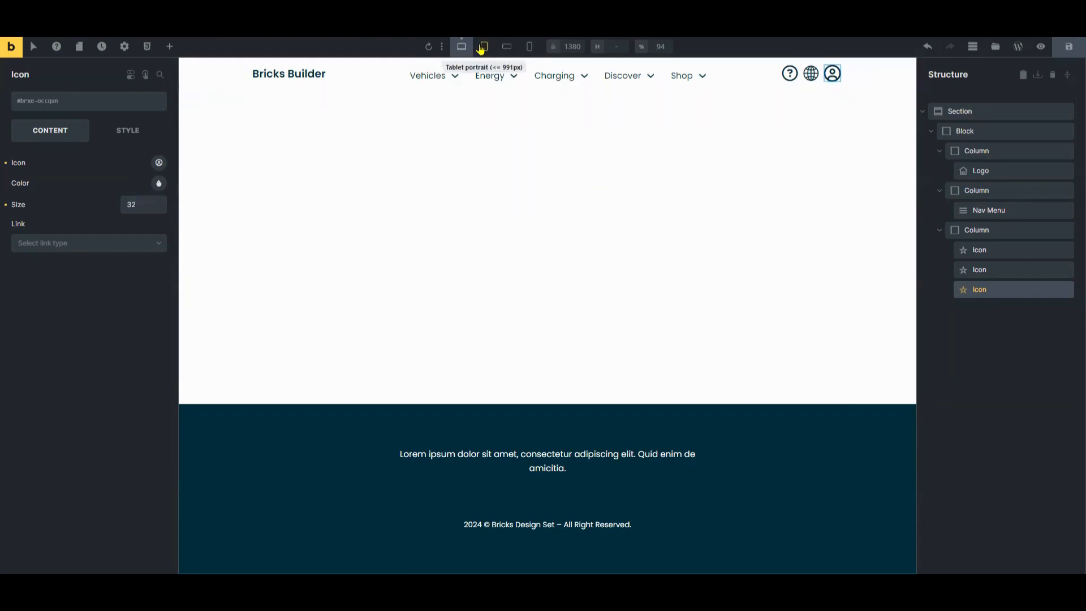
{"action": "left_click", "coordinate": [484, 47]}
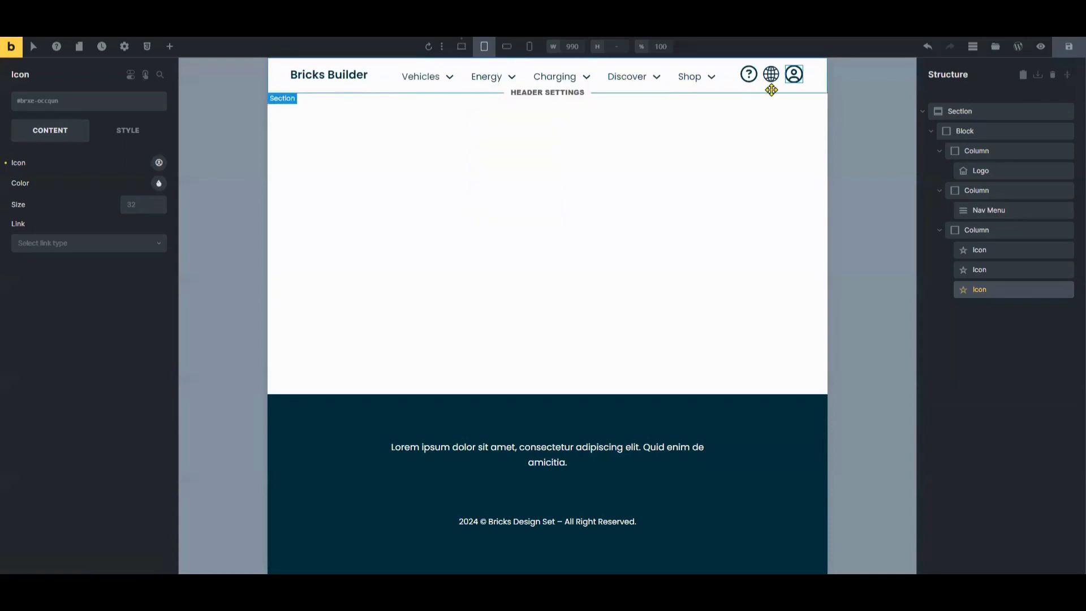
{"action": "left_click", "coordinate": [507, 46]}
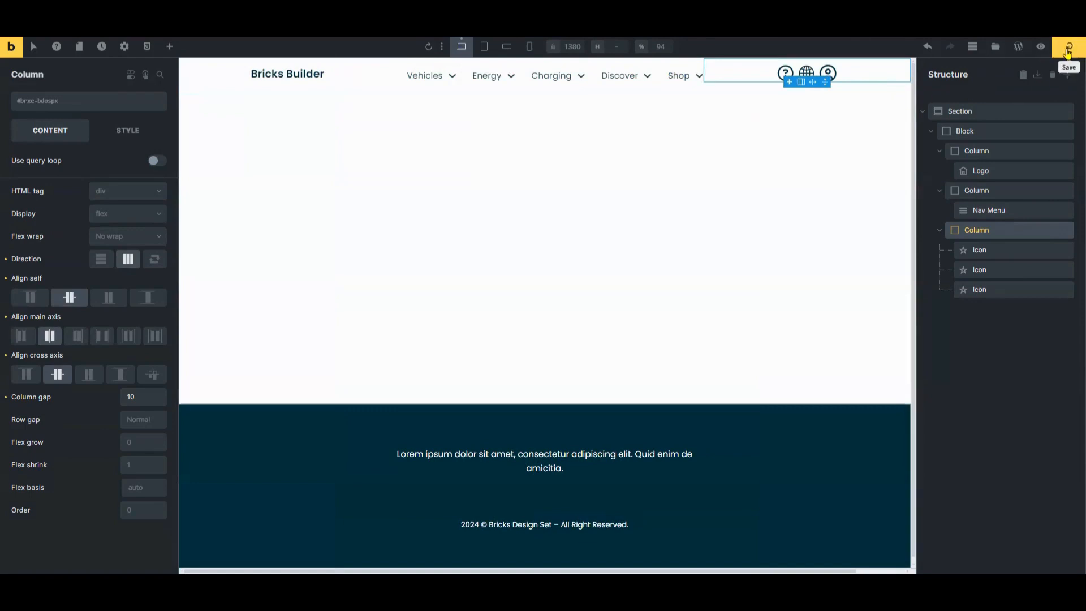
Step: Save the header template, preview it and view it on the live frontend
{"action": "left_click", "coordinate": [1069, 47]}
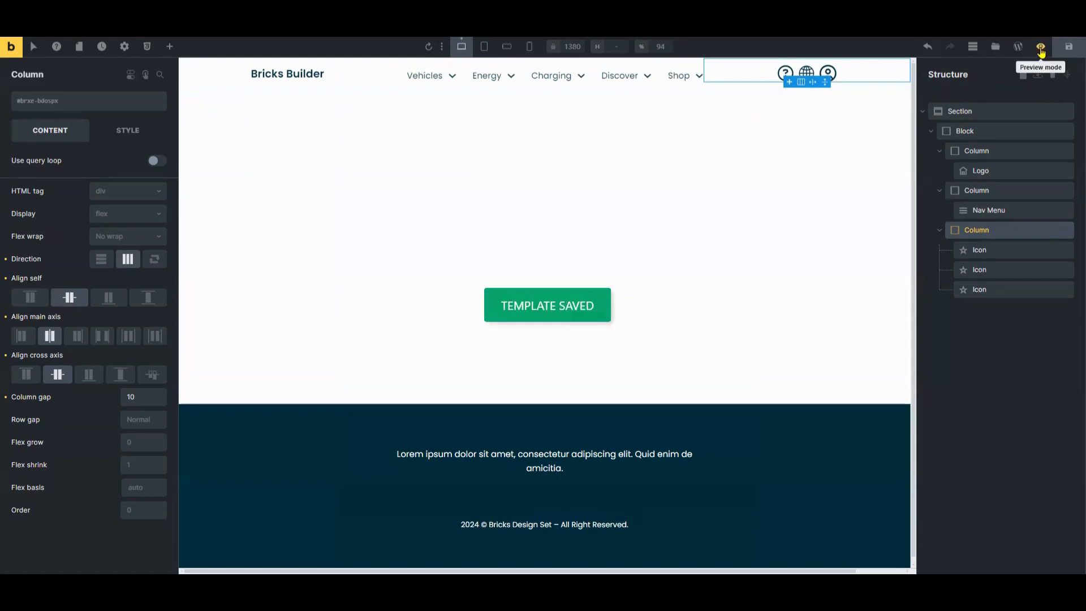
{"action": "left_click", "coordinate": [1040, 46]}
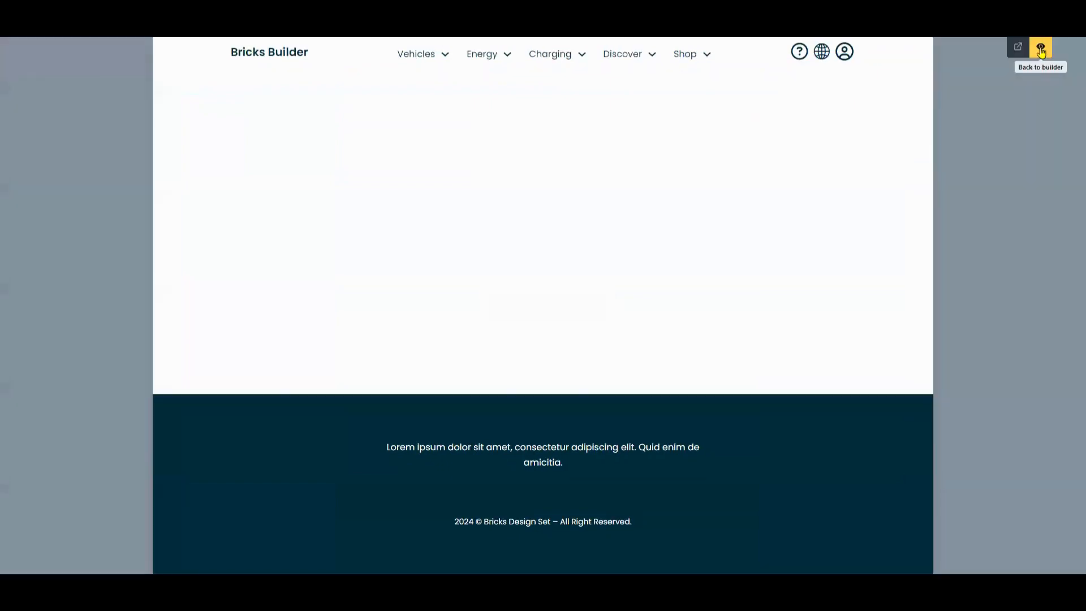
{"action": "left_click", "coordinate": [1039, 48]}
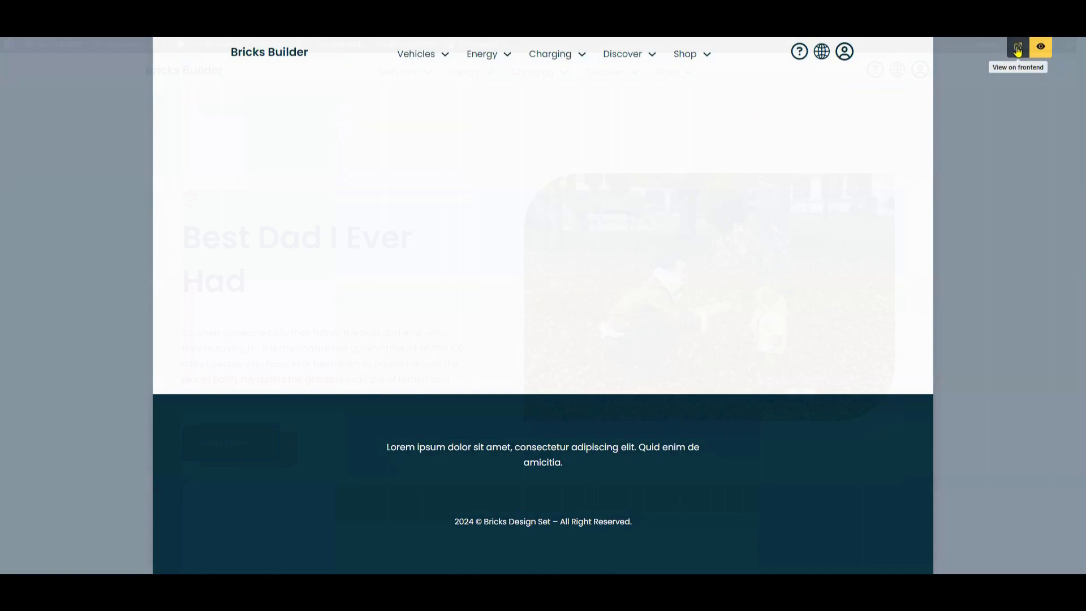
{"action": "left_click", "coordinate": [1017, 48]}
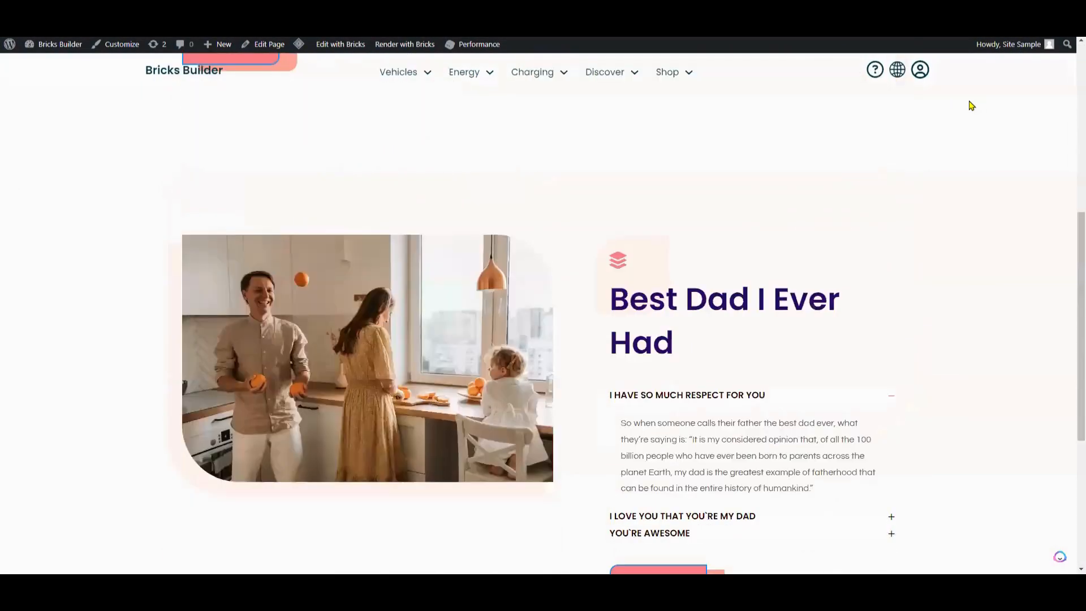
{"action": "scroll", "scroll_direction": "down", "scroll_amount": 3}
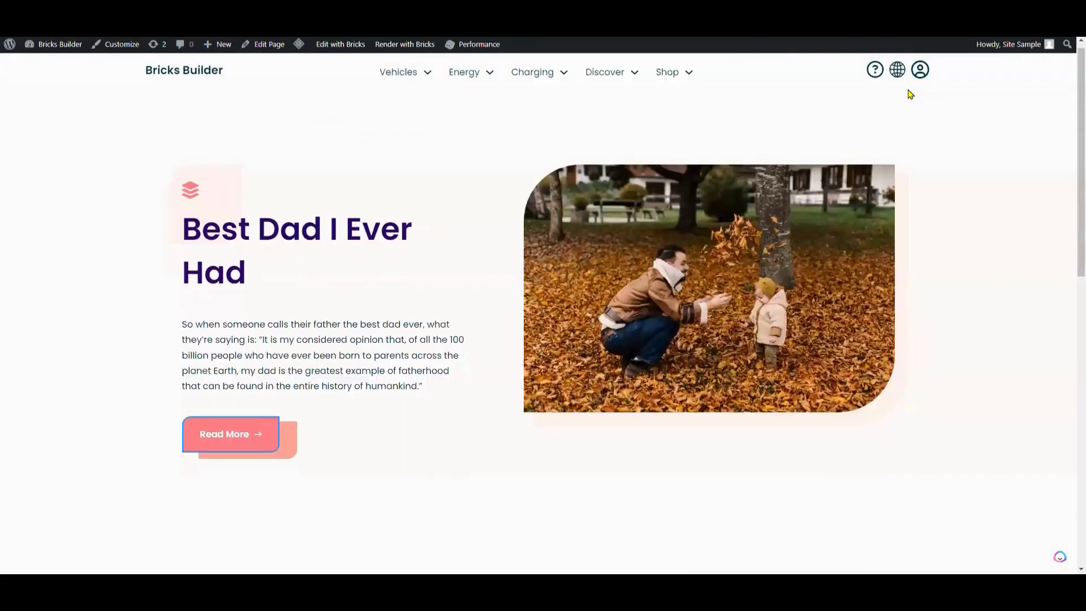
{"action": "scroll", "scroll_direction": "down", "scroll_amount": 3}
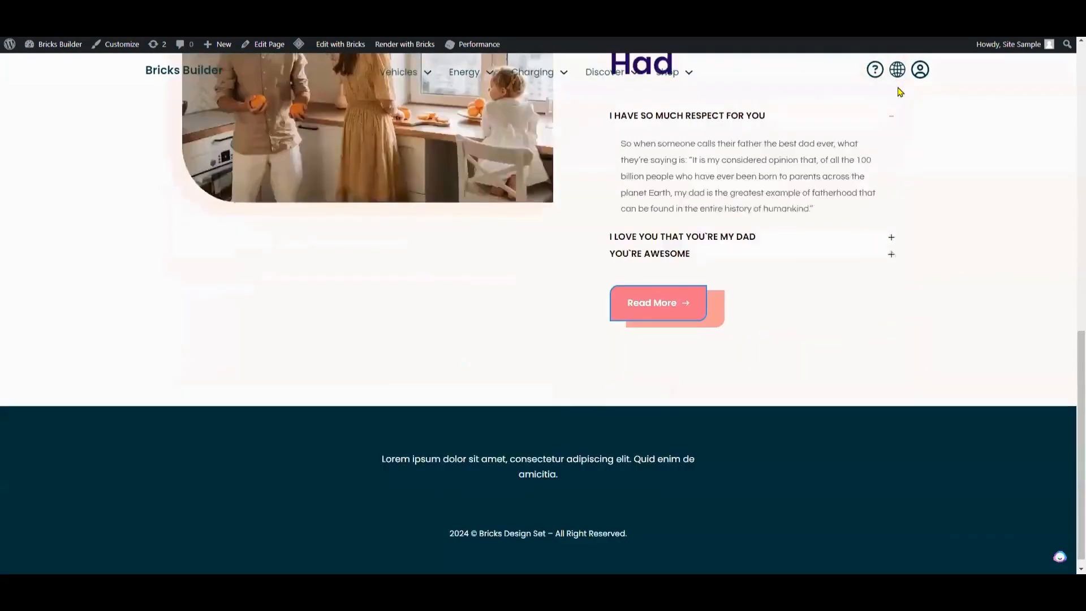
{"action": "scroll", "scroll_direction": "up", "scroll_amount": 3}
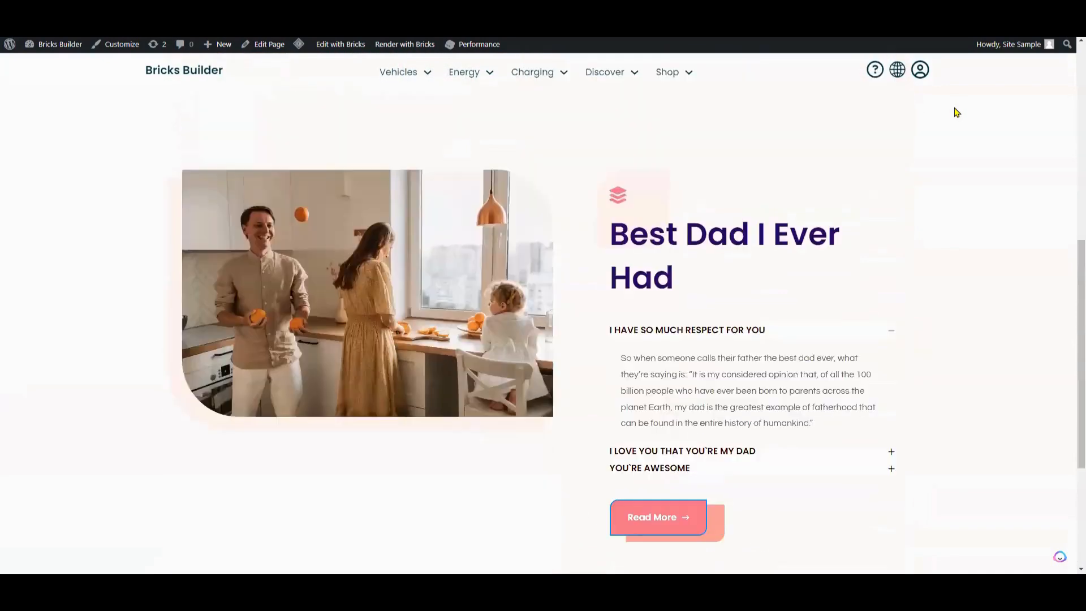
{"action": "scroll", "scroll_direction": "down", "scroll_amount": 3}
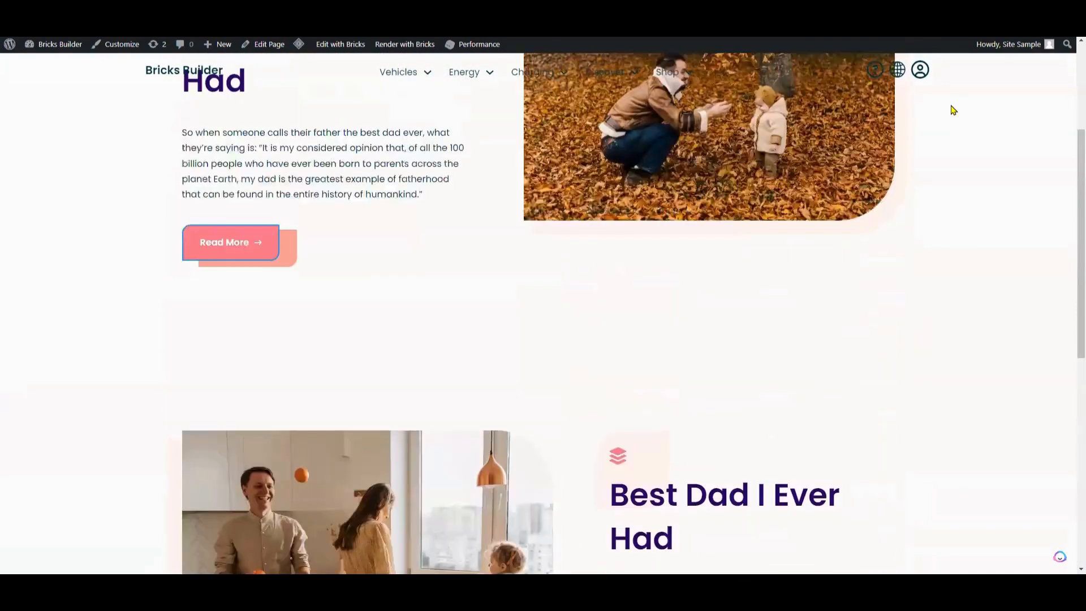